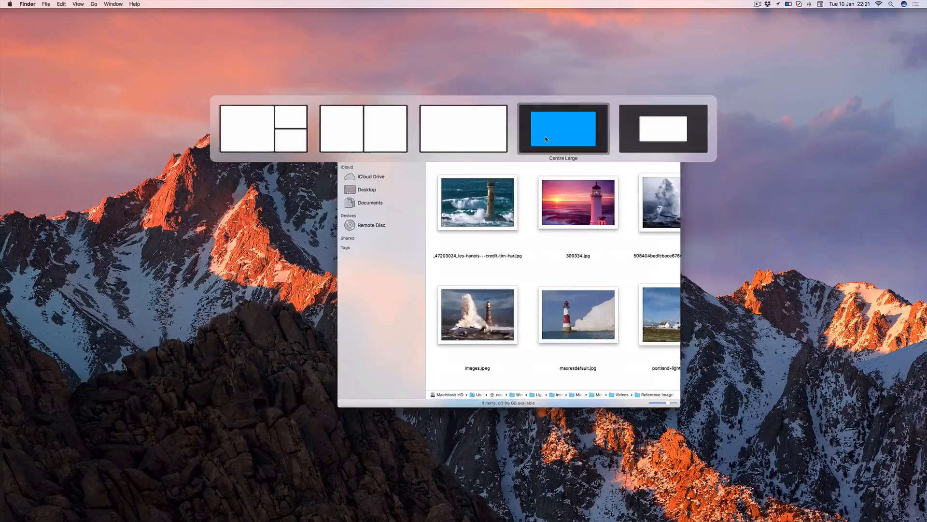
- Drop the Reference Images Finder window onto Mosaic's 'Centre Large' layout
{"action": "left_click", "coordinate": [563, 129]}
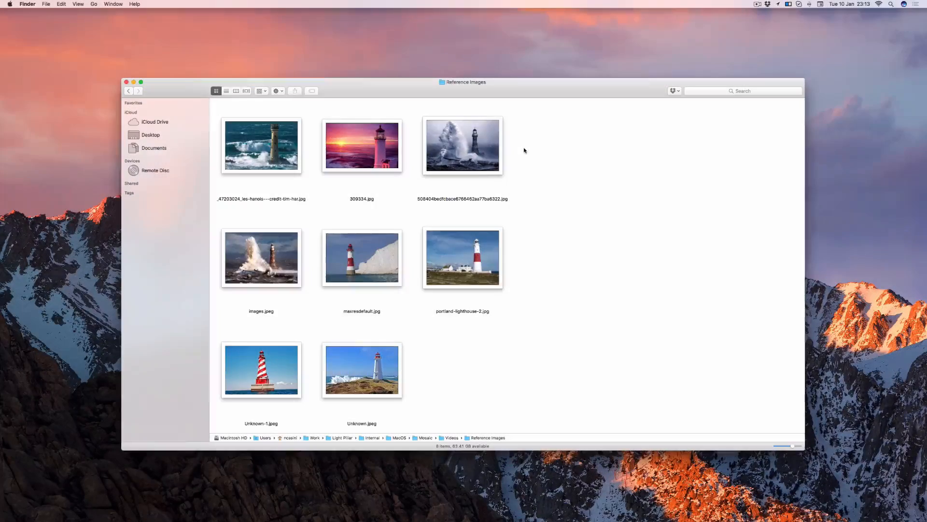
- Open the Mosaic menu bar icon to reach Drag & Drop 'Show Layouts' options
{"action": "left_click", "coordinate": [788, 4]}
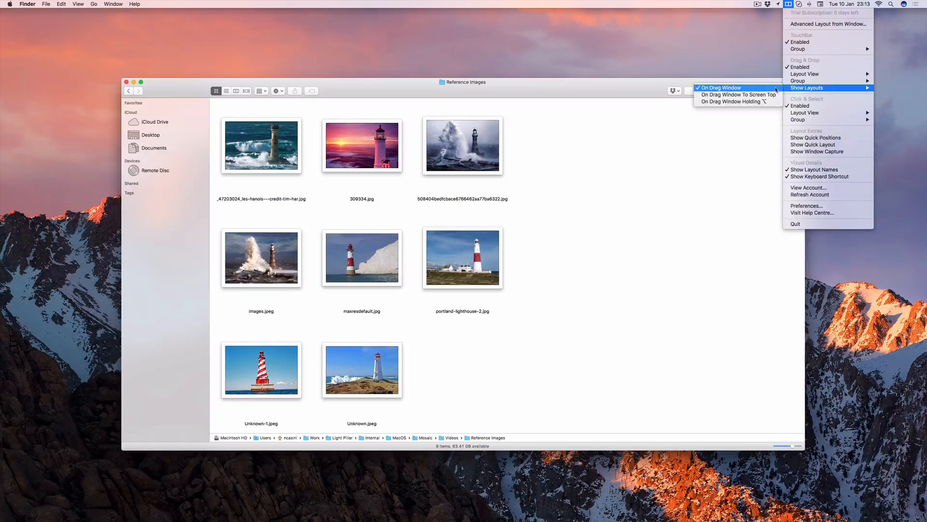
{"action": "mouse_move", "coordinate": [738, 95]}
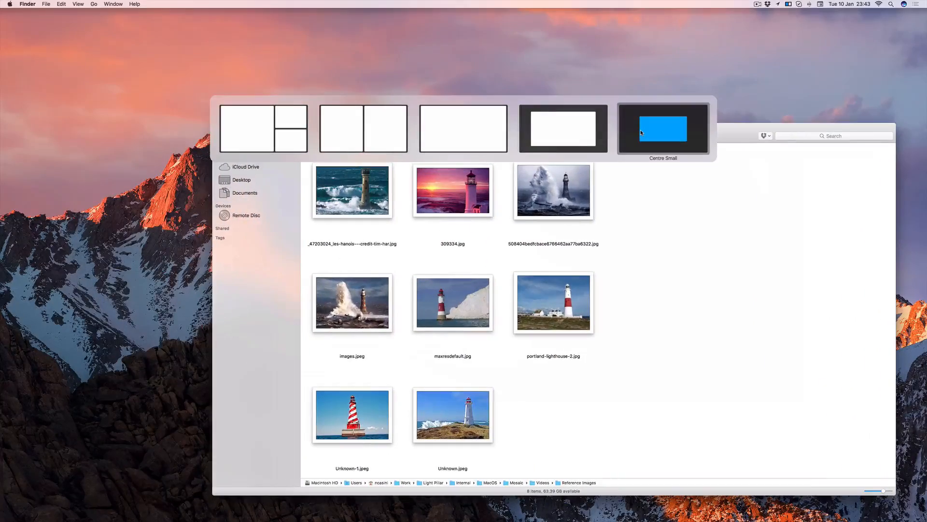
- Drop the Reference Images Finder window onto the 'Centre Small' layout
{"action": "left_click", "coordinate": [663, 128]}
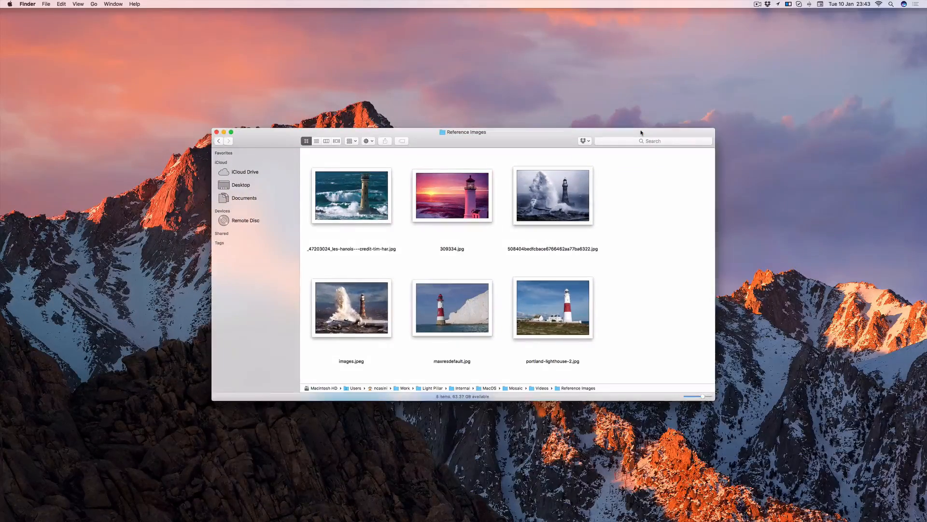